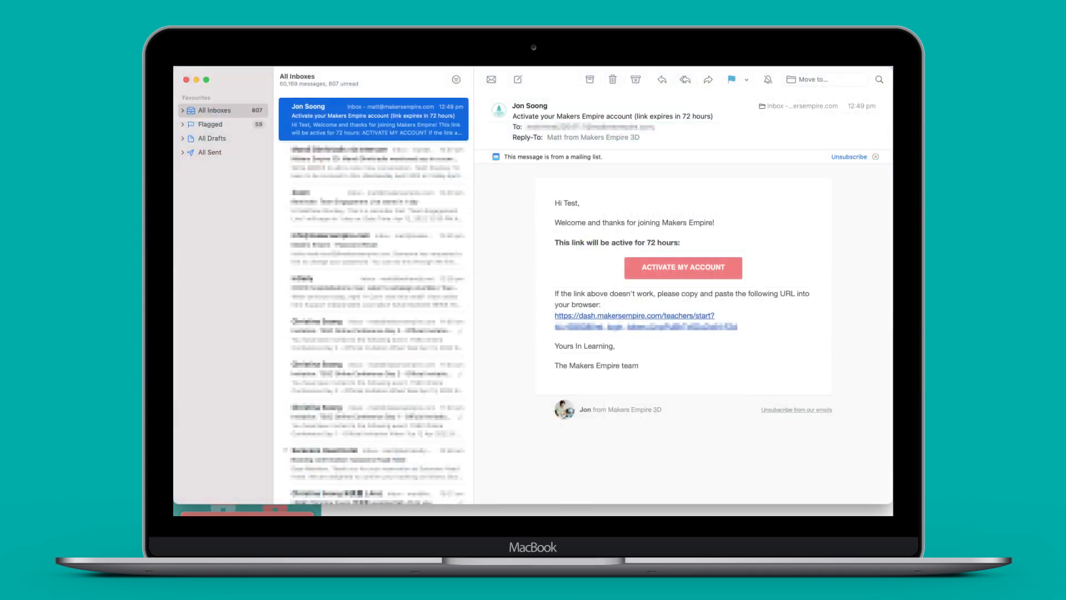
# Activate the teacher account from the email with a suggested username and password, reaching My Dashboard.
pyautogui.click(682, 268)
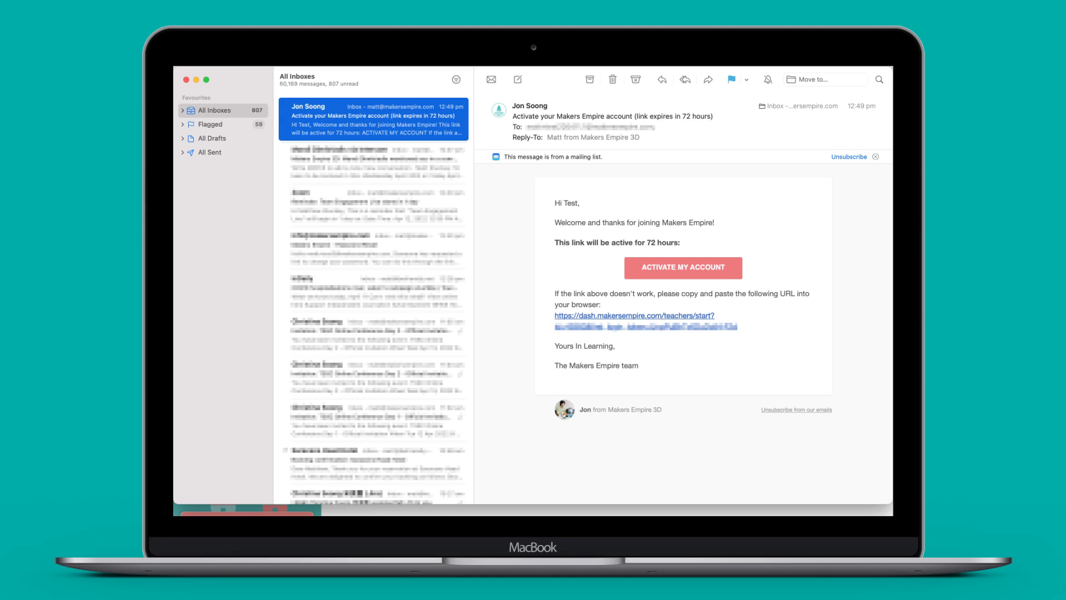
pyautogui.click(682, 268)
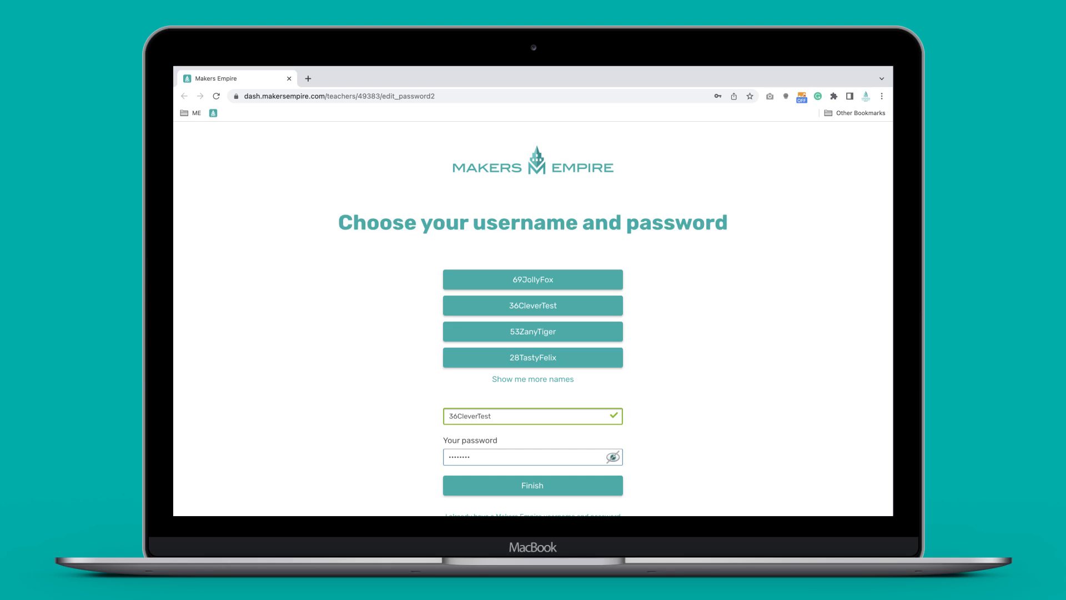
pyautogui.click(532, 486)
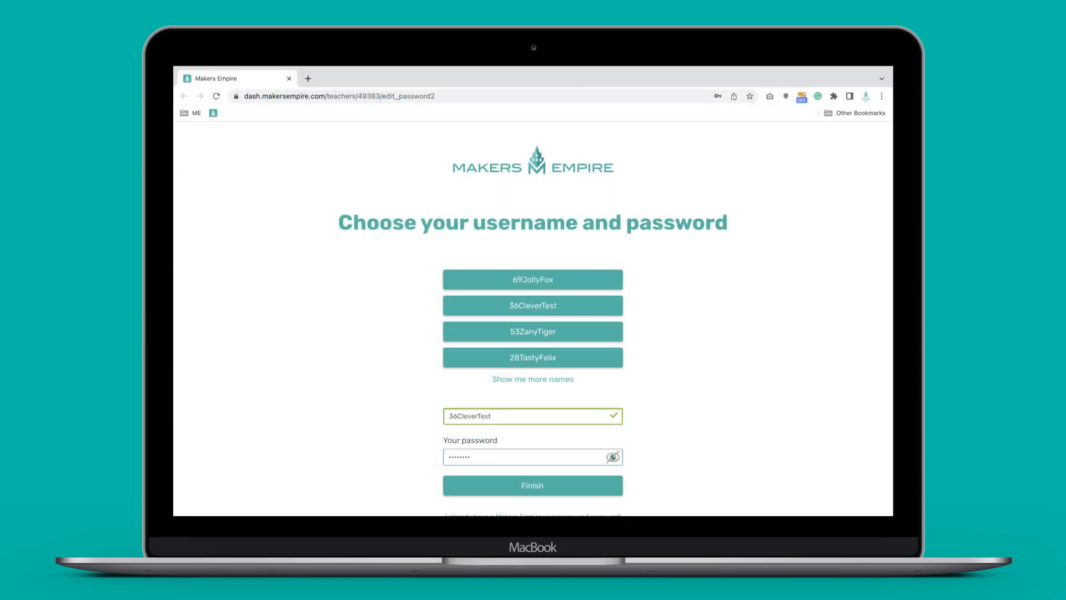
pyautogui.click(533, 485)
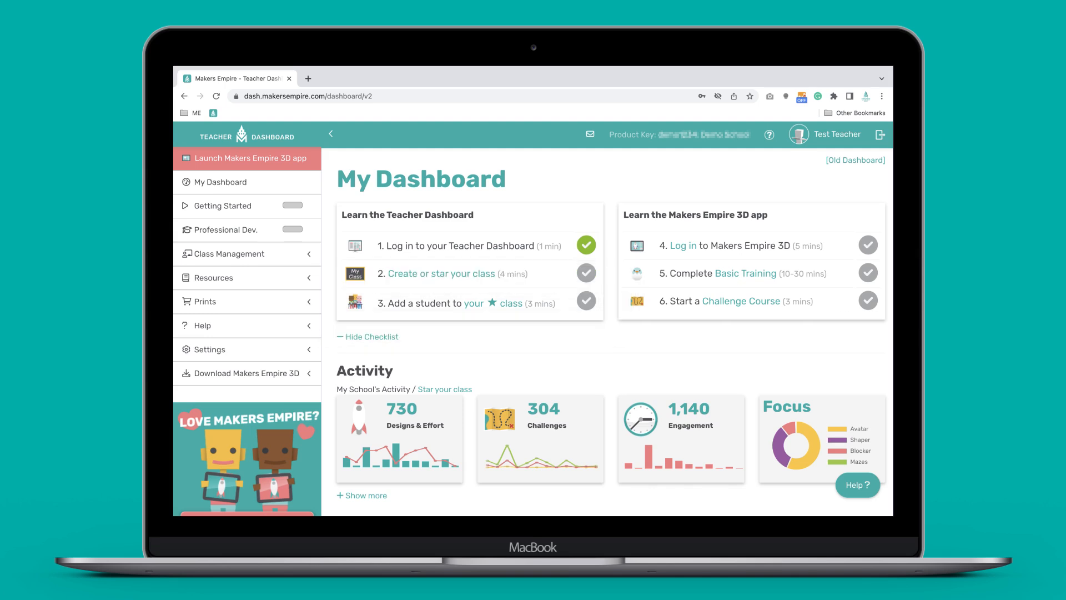
# Go to Class Management > Classes to start adding the home class Room 10.
pyautogui.click(253, 158)
pyautogui.write('Room 10')
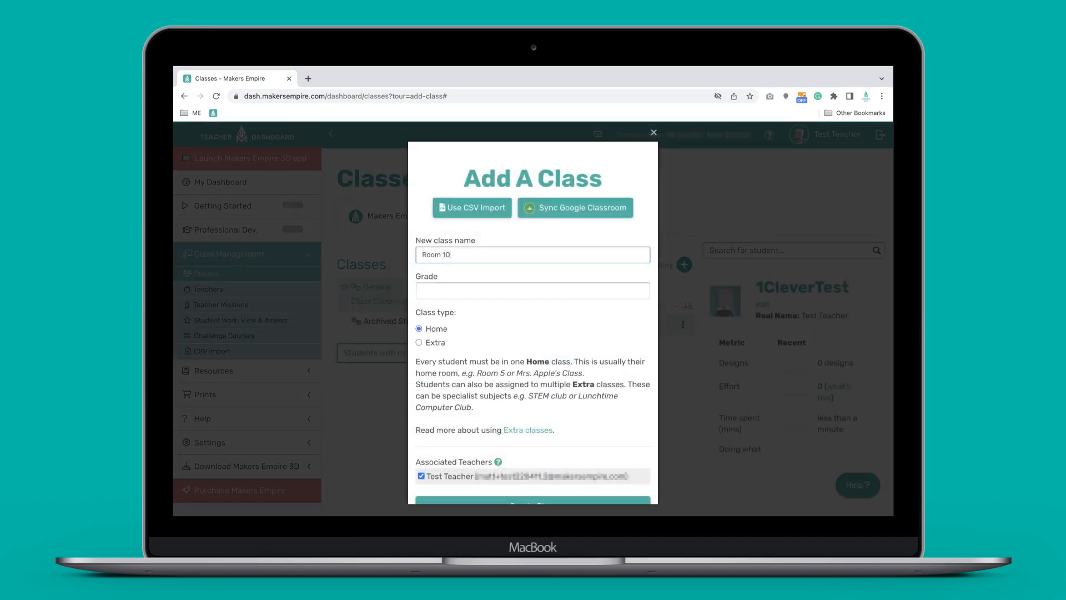
# Create the Room 10 class and dismiss the Star class tour tip.
pyautogui.click(652, 133)
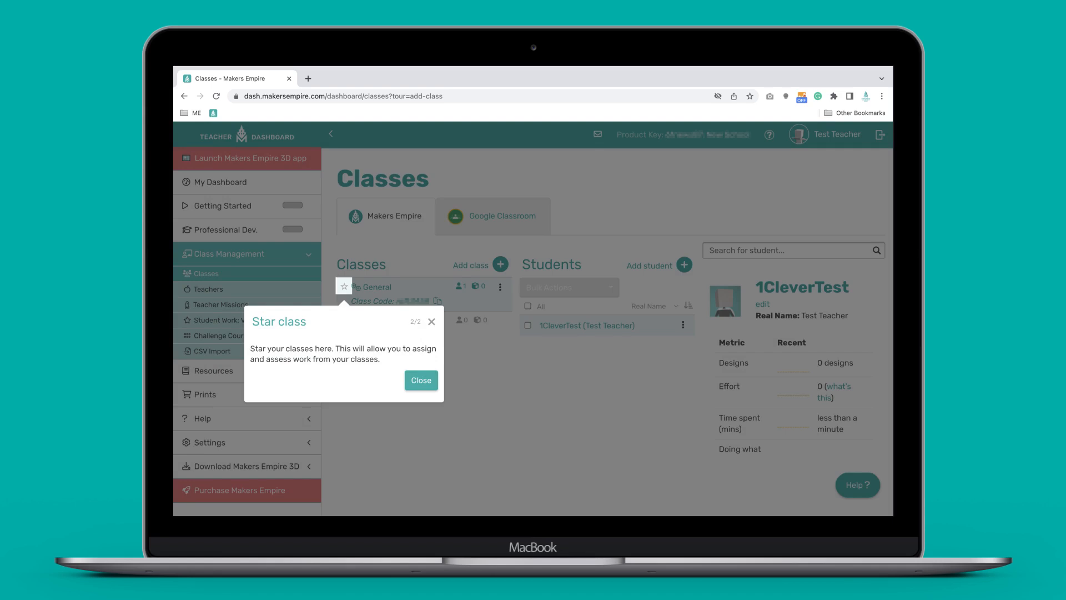
pyautogui.click(420, 380)
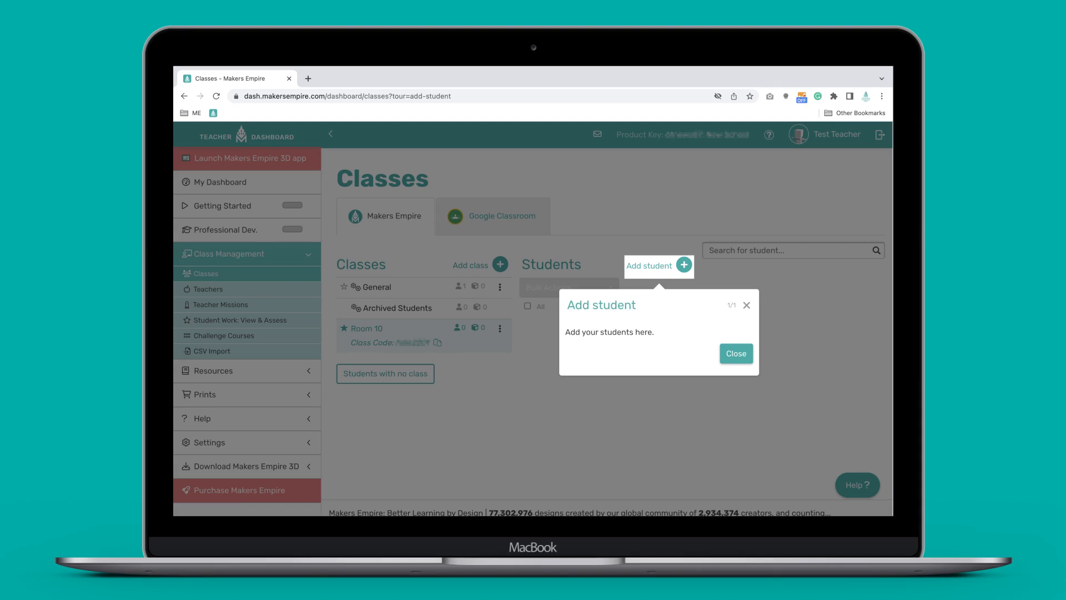
# Add student Anthony Ant (ant.a123) with a password to Room 10.
pyautogui.click(656, 265)
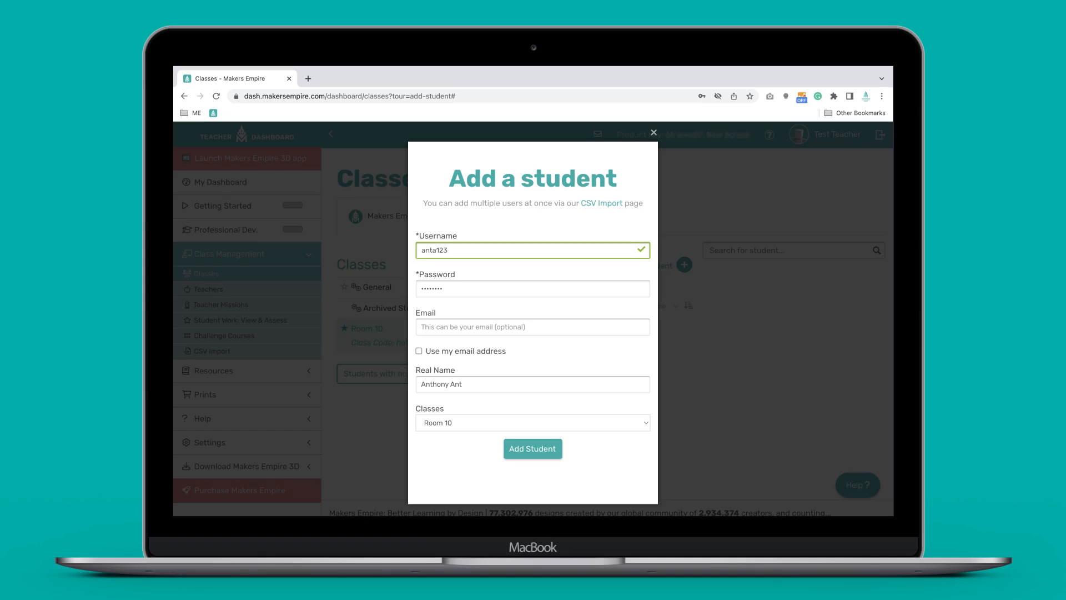
pyautogui.click(532, 448)
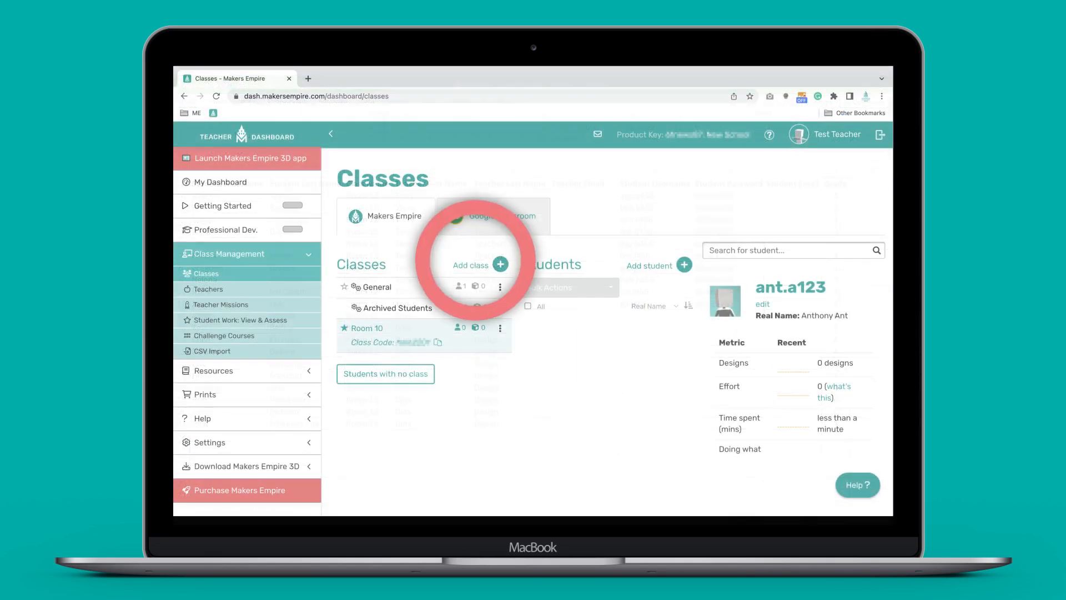
# Start adding a class and switch to the CSV Import page.
pyautogui.click(500, 265)
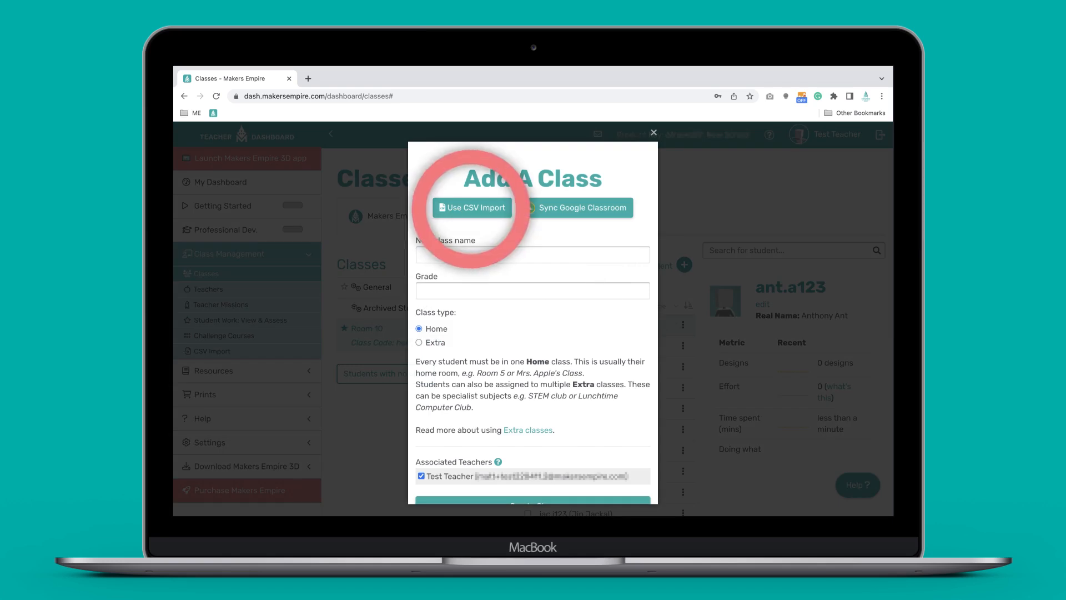
pyautogui.click(471, 208)
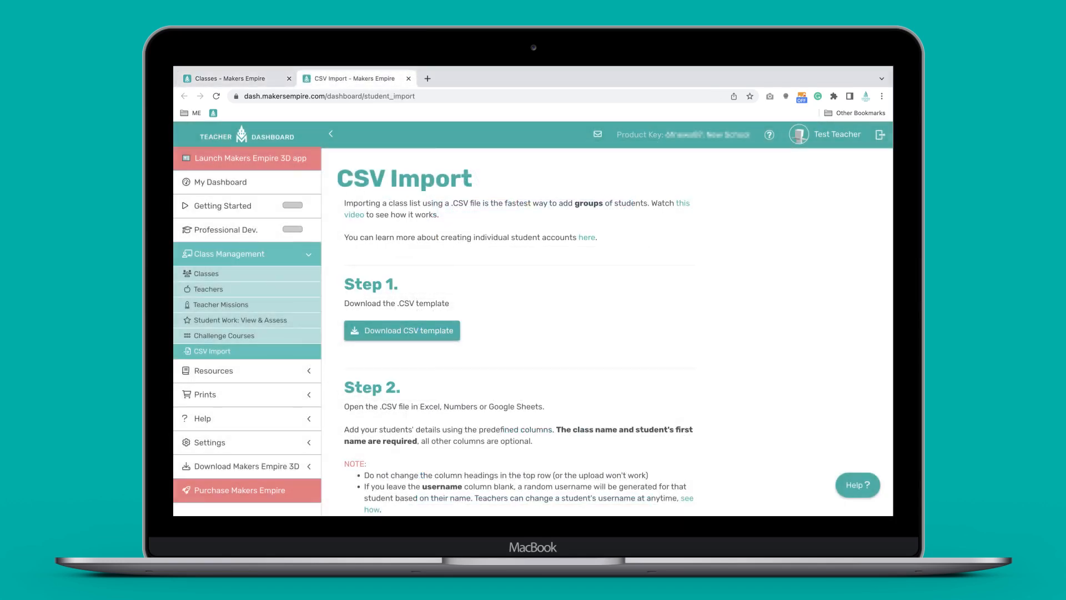
# Upload Makers Empire Classes 2022.csv with all three options ticked, adding Rooms 12 and 13 and 18 students in Room 10.
pyautogui.scroll(-3)
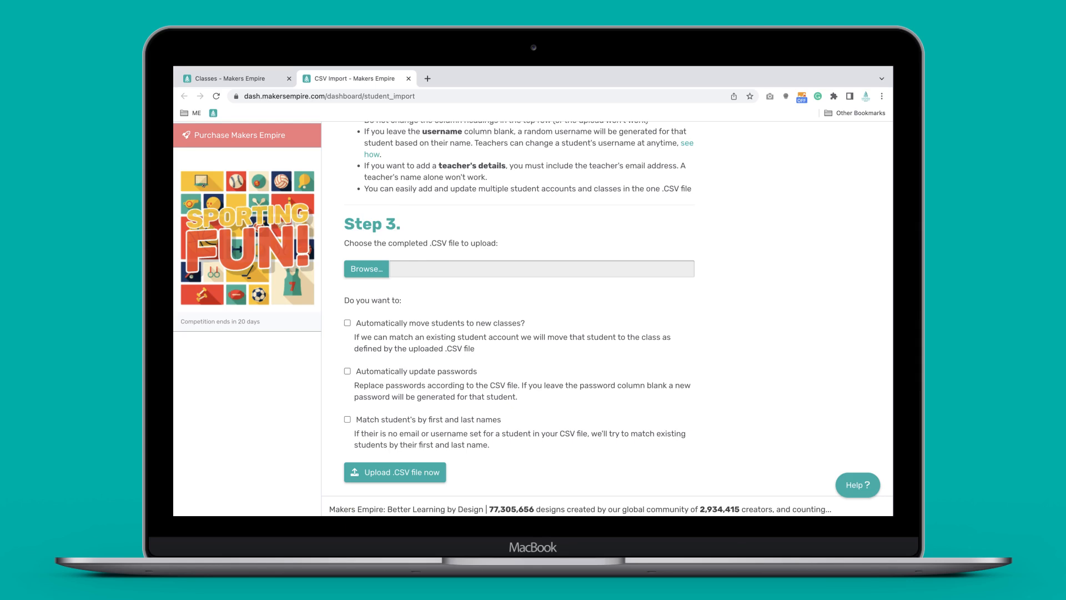
pyautogui.click(366, 269)
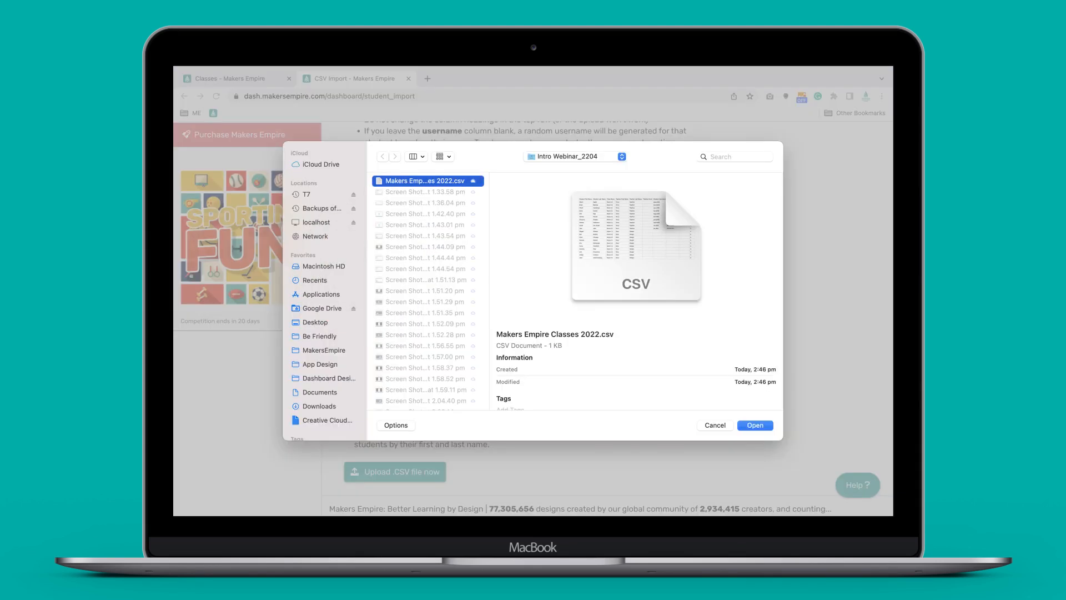
pyautogui.click(755, 425)
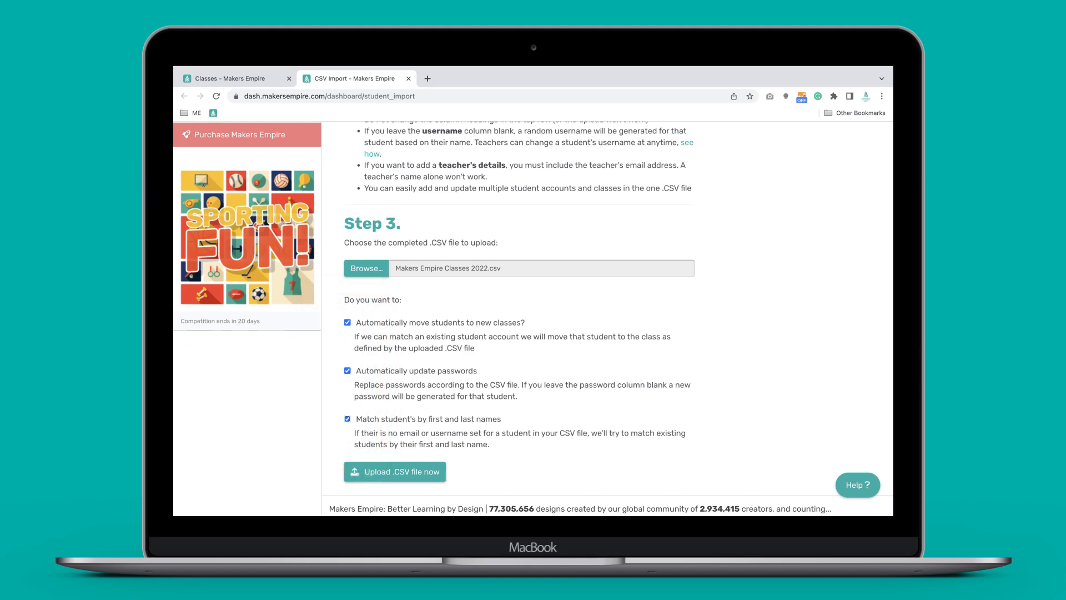
pyautogui.click(394, 471)
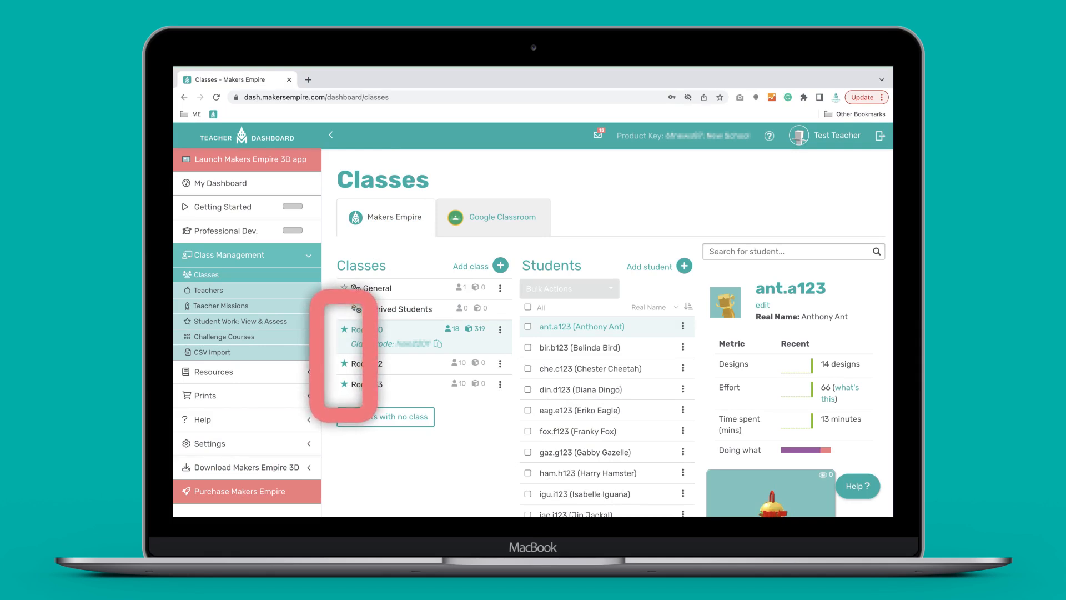
pyautogui.click(220, 182)
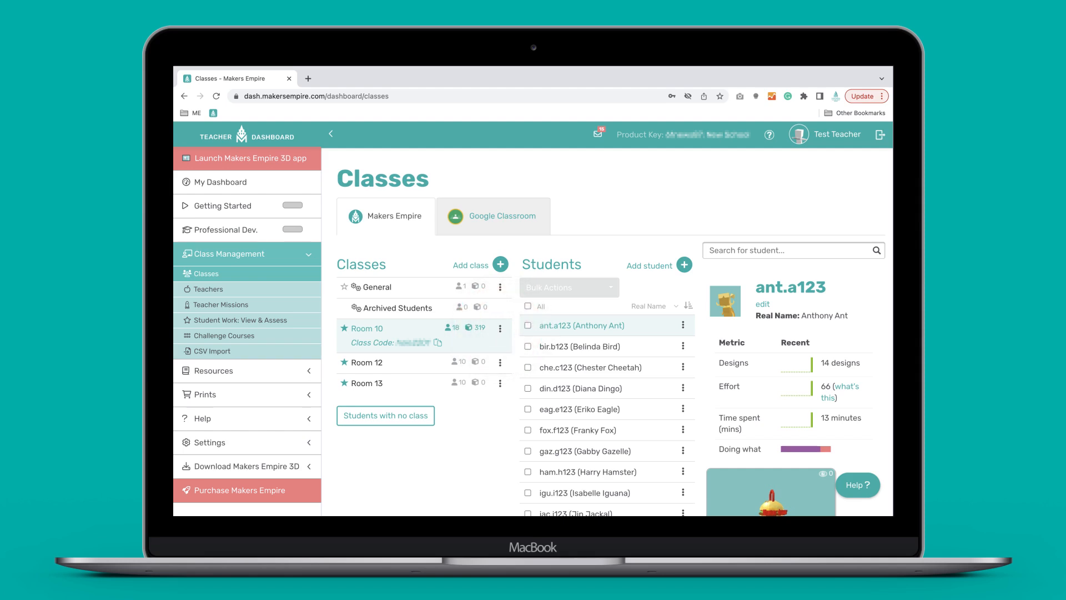
pyautogui.click(500, 328)
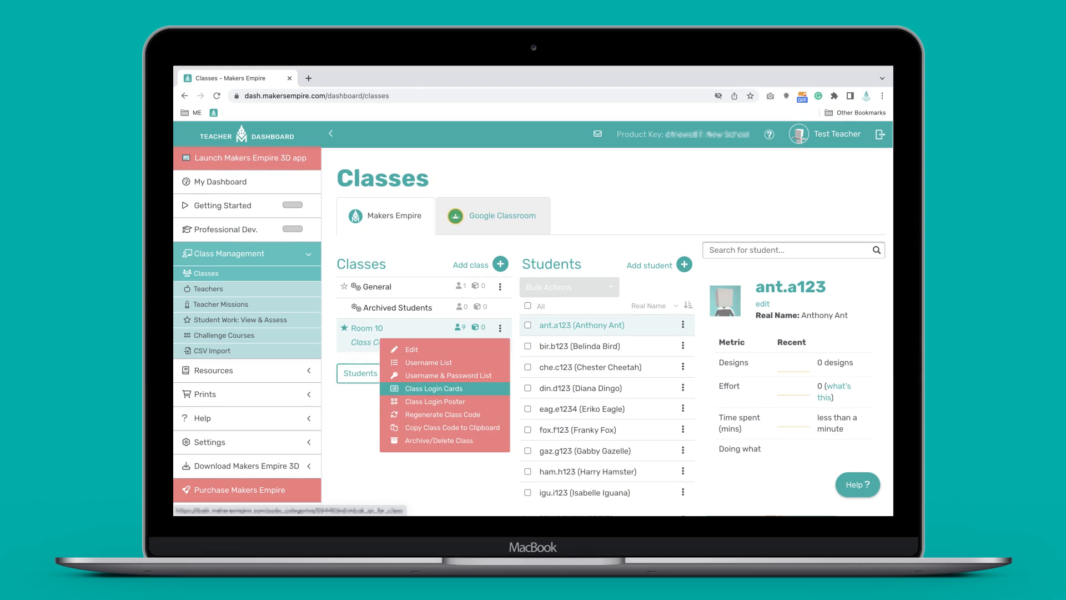
pyautogui.click(434, 389)
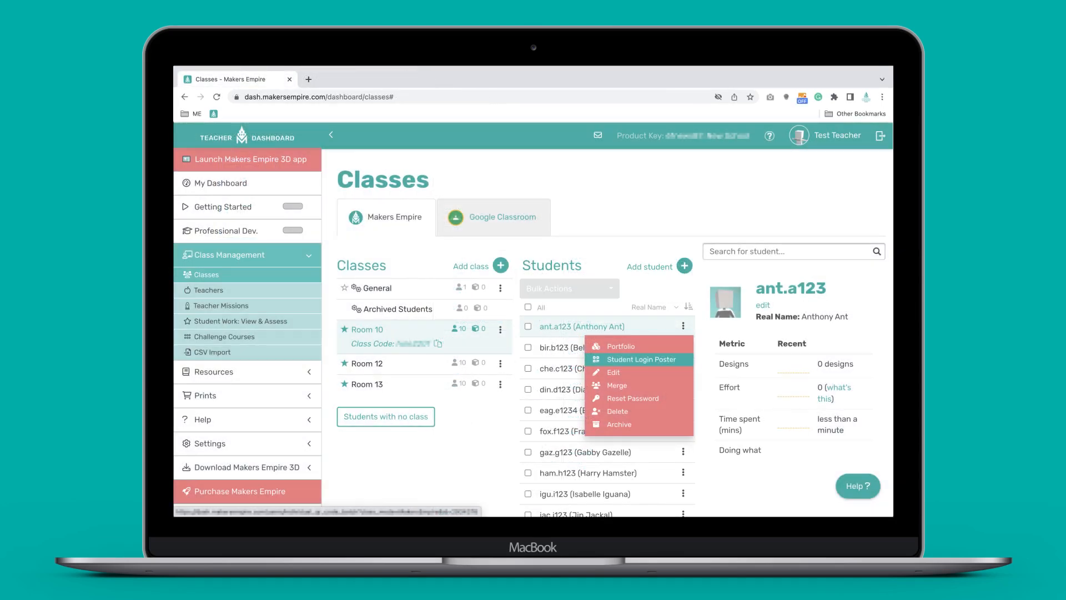
pyautogui.click(641, 359)
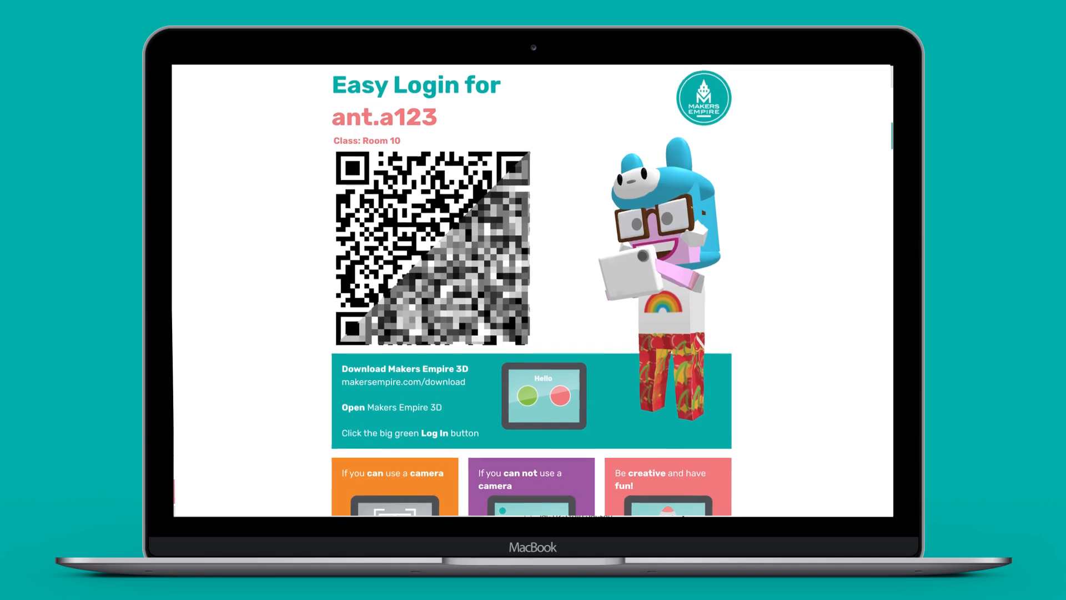